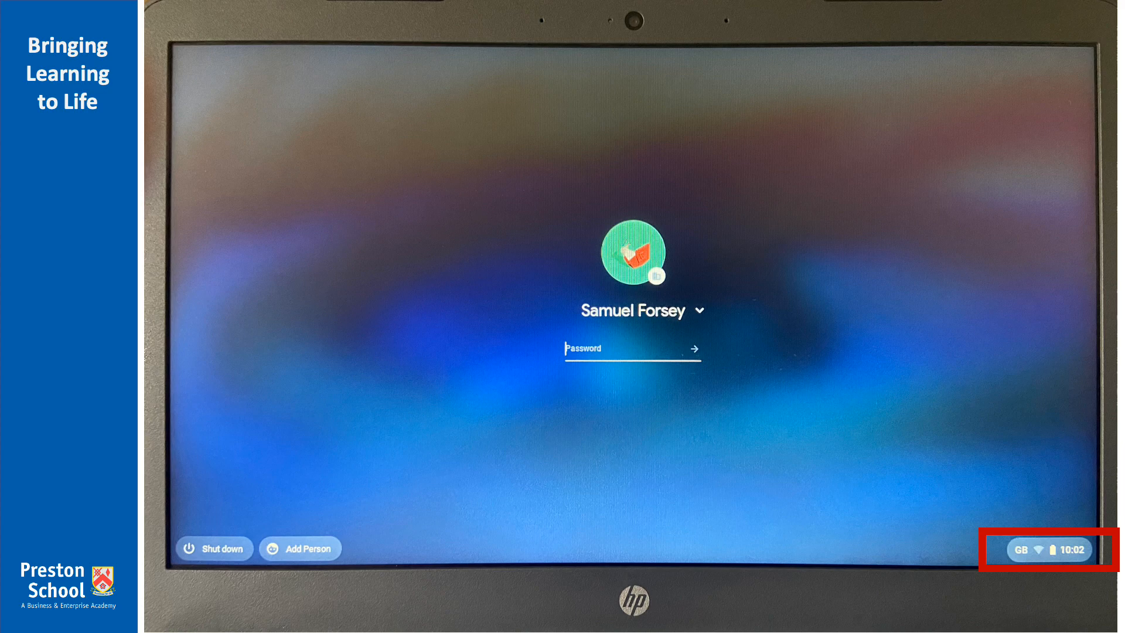
Open quick settings on the sign-in screen to check Wi-Fi, which shows Not connected.
click(1045, 550)
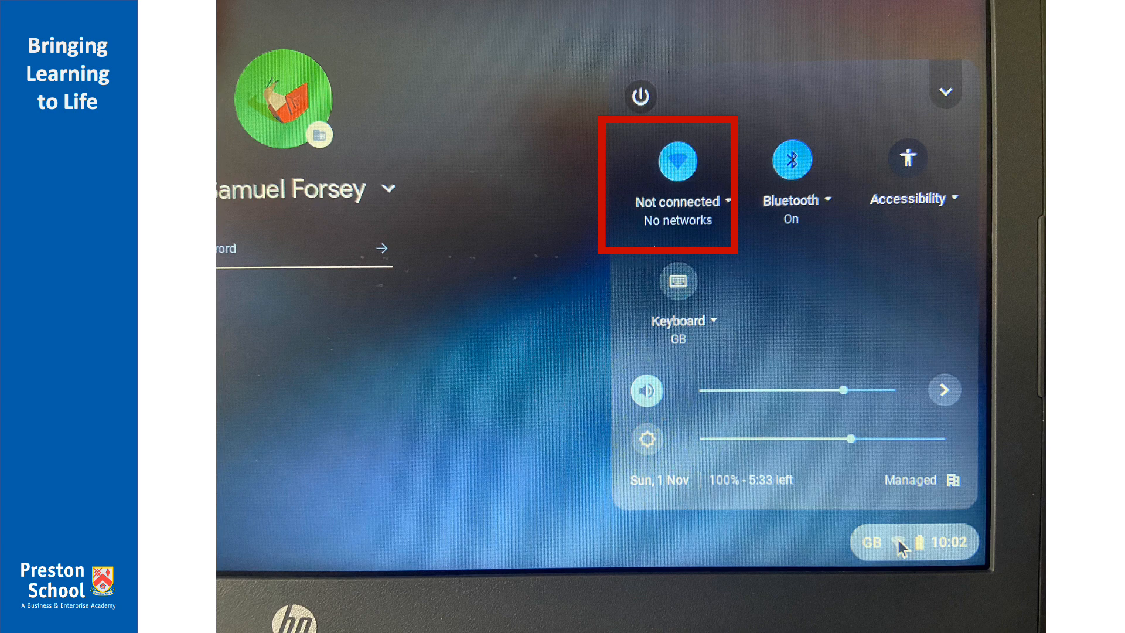
Show the list of nearby Wi-Fi networks, including BTWi-fi and DHARMA Initiative Station 4.
click(675, 179)
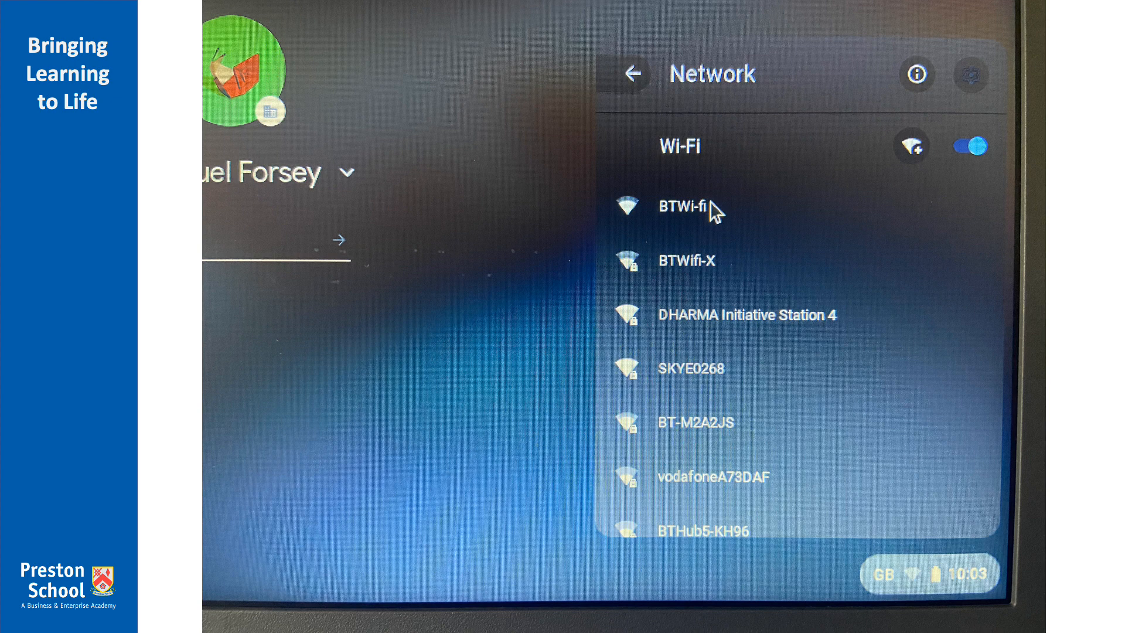
Join the home Wi-Fi network from the network list.
click(747, 314)
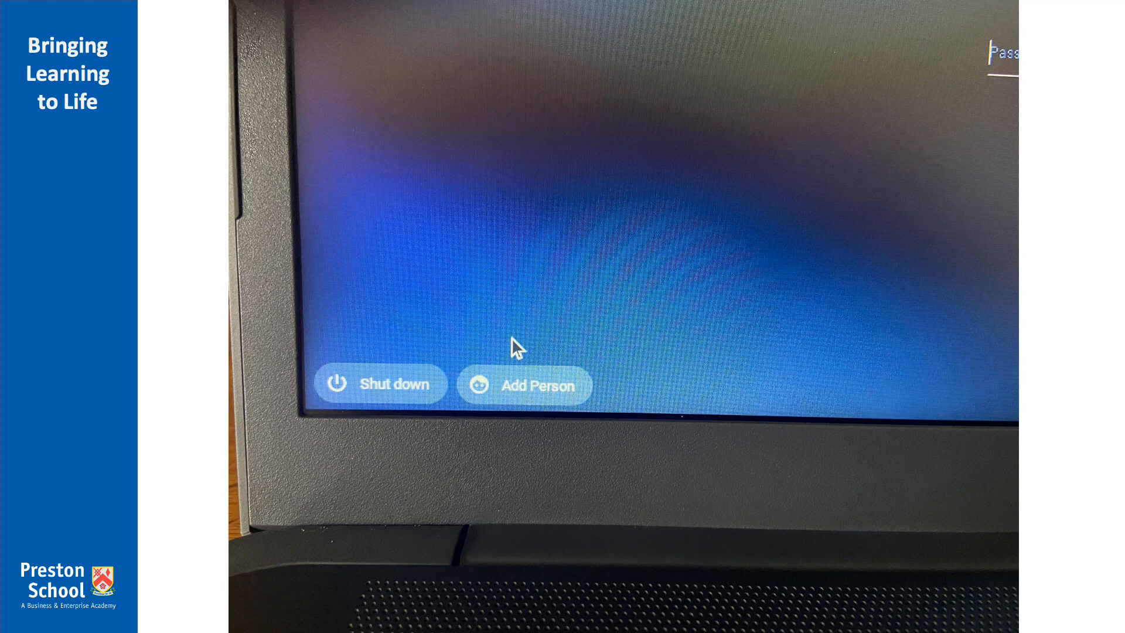
Choose Add Person to reach the 'Sign in to your Chromebook' page.
click(524, 385)
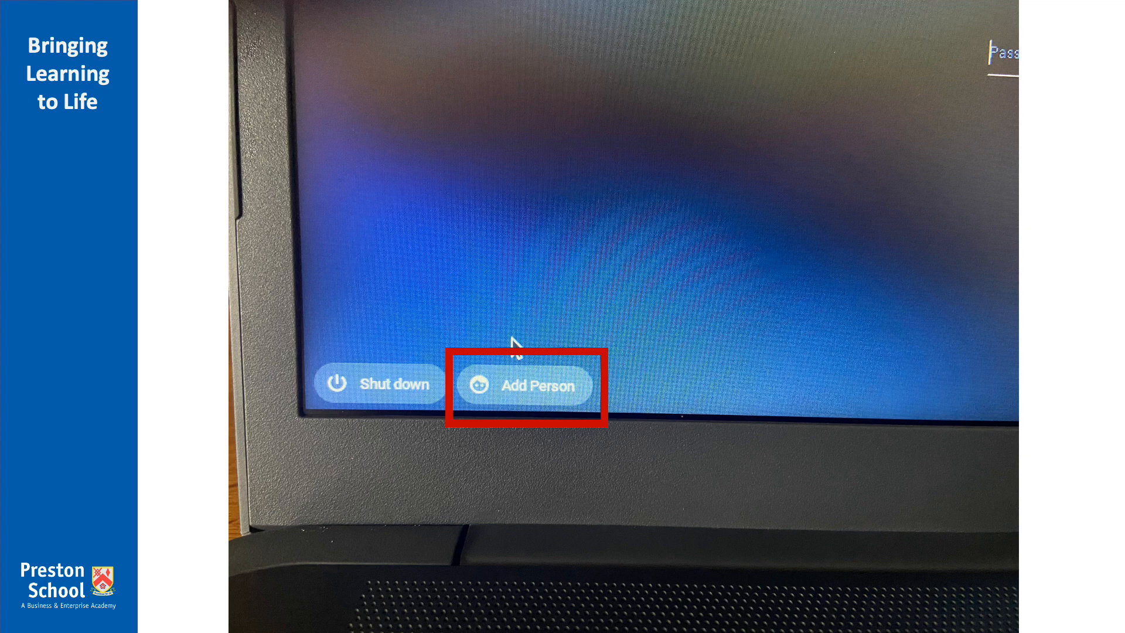
click(524, 385)
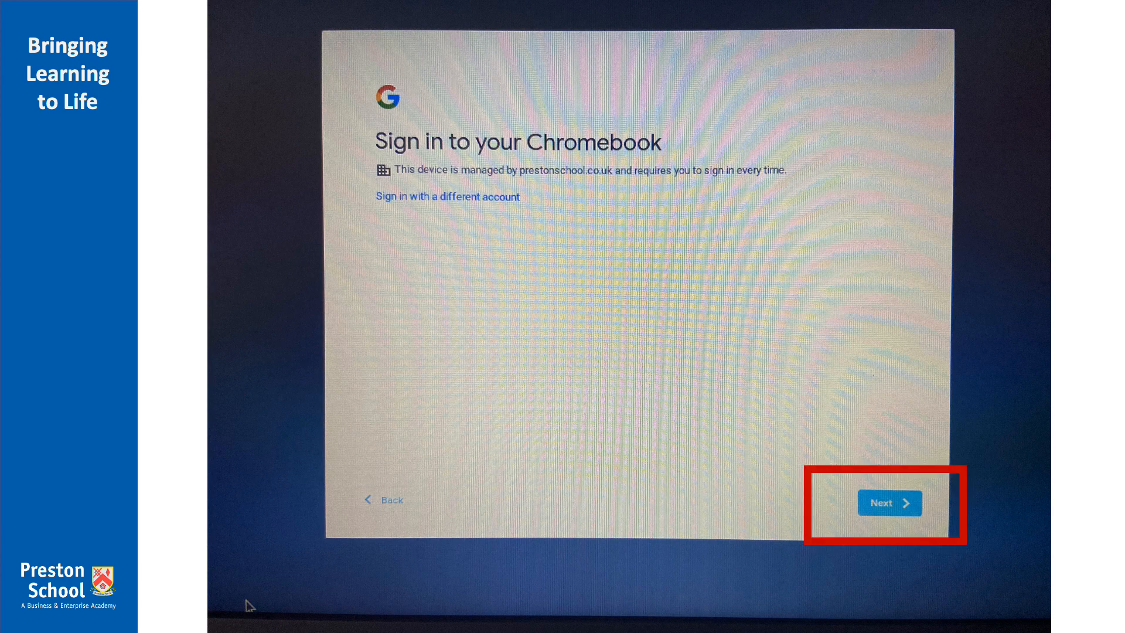
Continue to the Preston School sign-in page on adfs.prestonschool.co.uk.
click(888, 502)
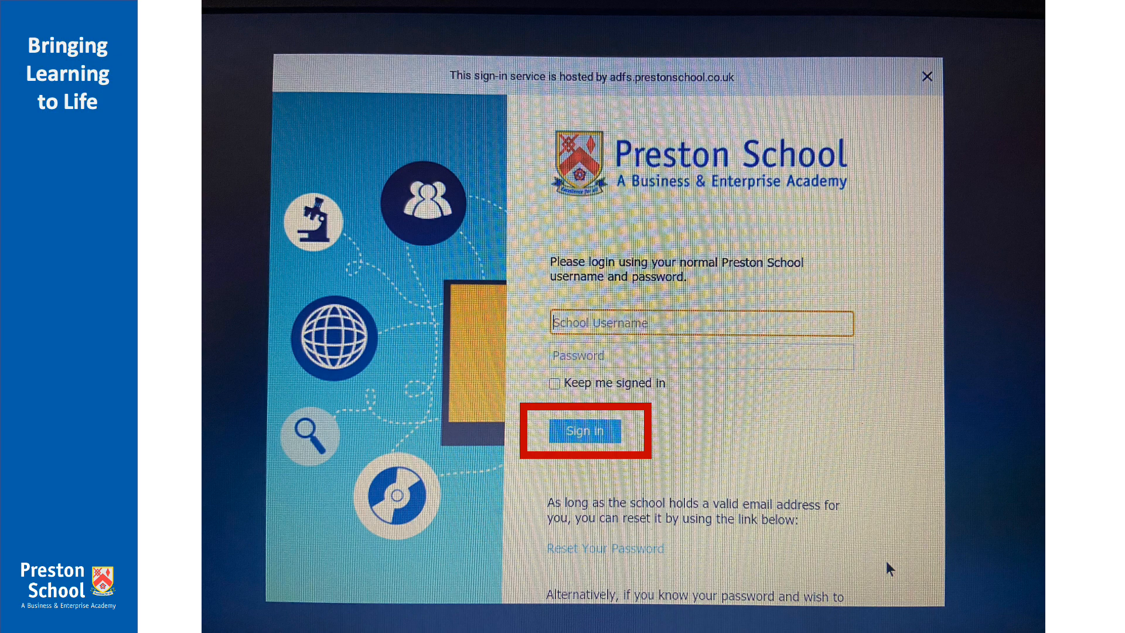
Submit the school username and password to reach the Ready! page.
click(584, 430)
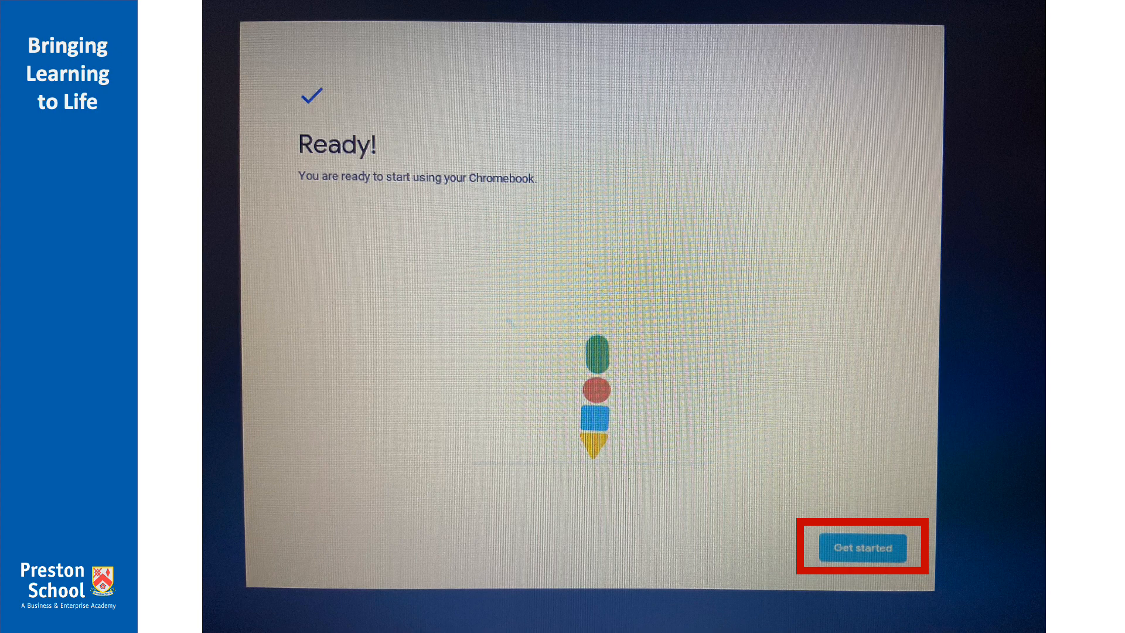
Get started and land on the desktop with the Preston School Student Intranet.
click(862, 547)
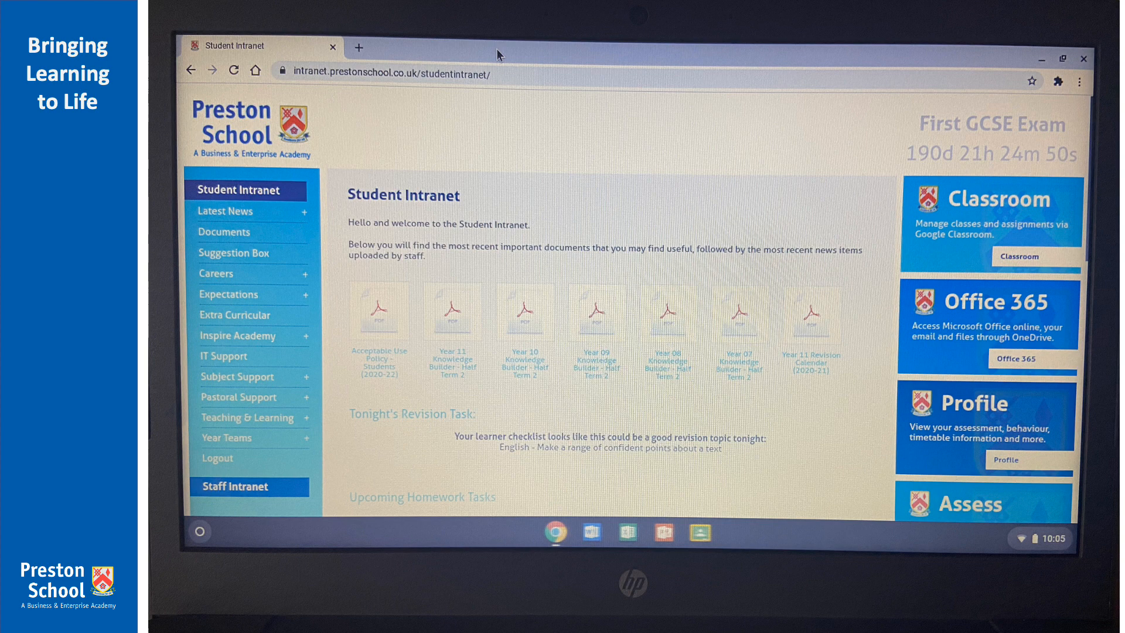
Open quick settings to confirm a strong Wi-Fi connection to DHARMA Initiative Station 4.
click(1039, 538)
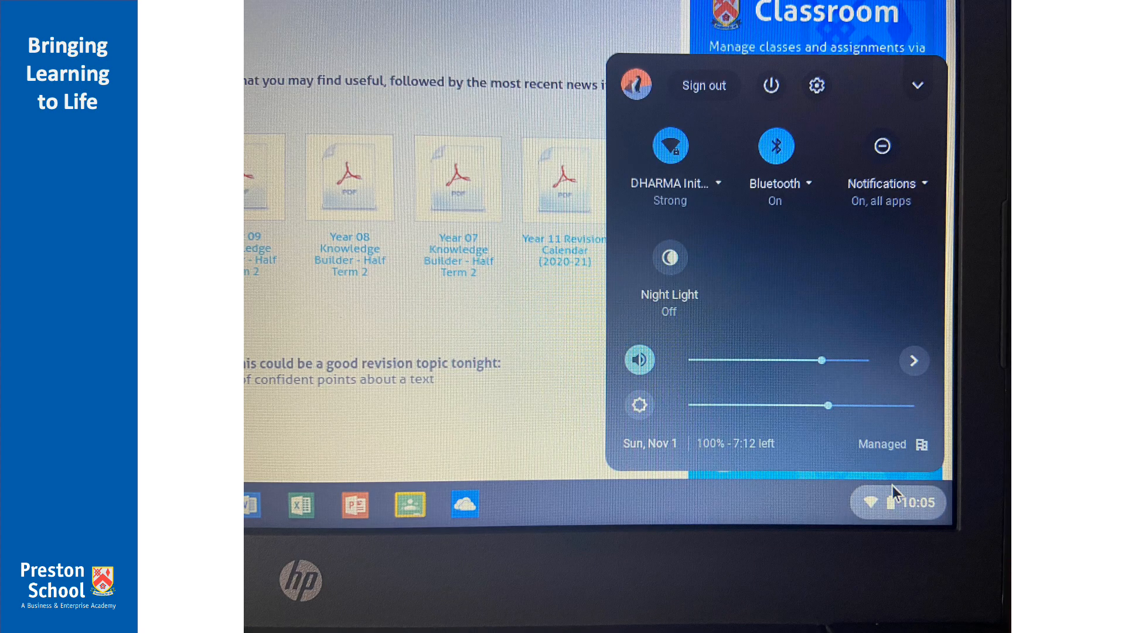